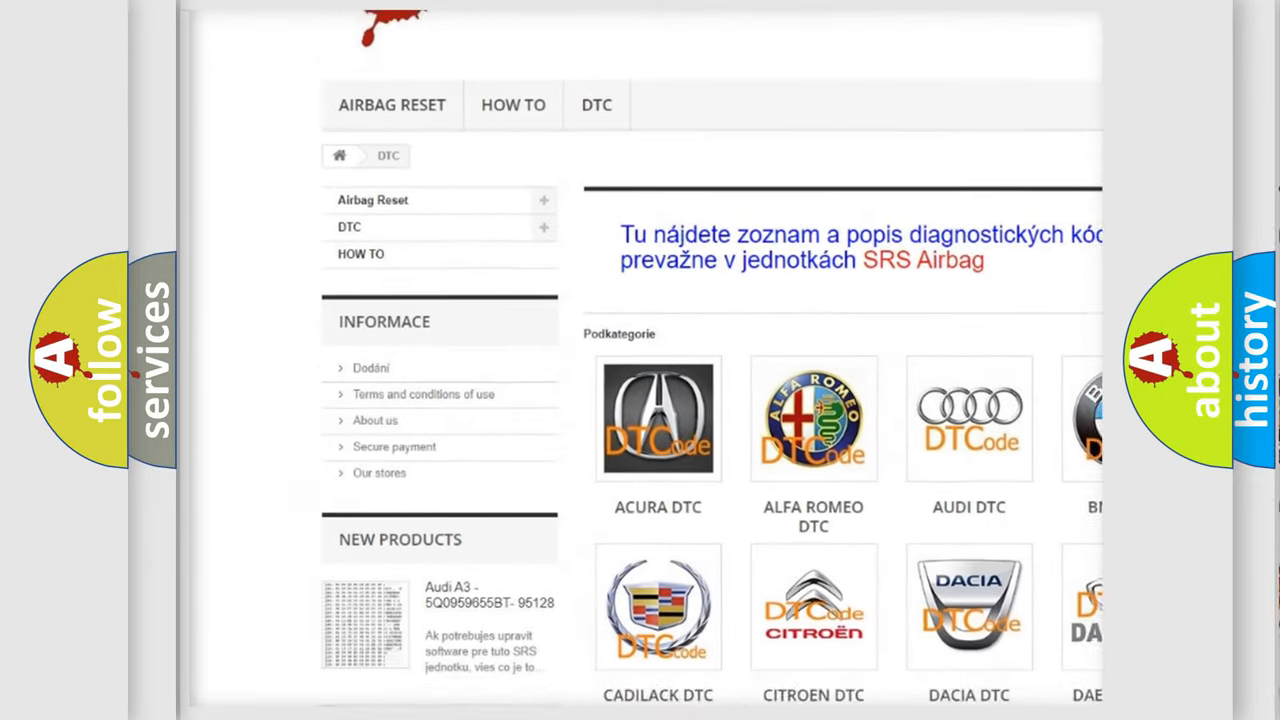
{"action": "scroll", "scroll_direction": "down", "scroll_amount": 3}
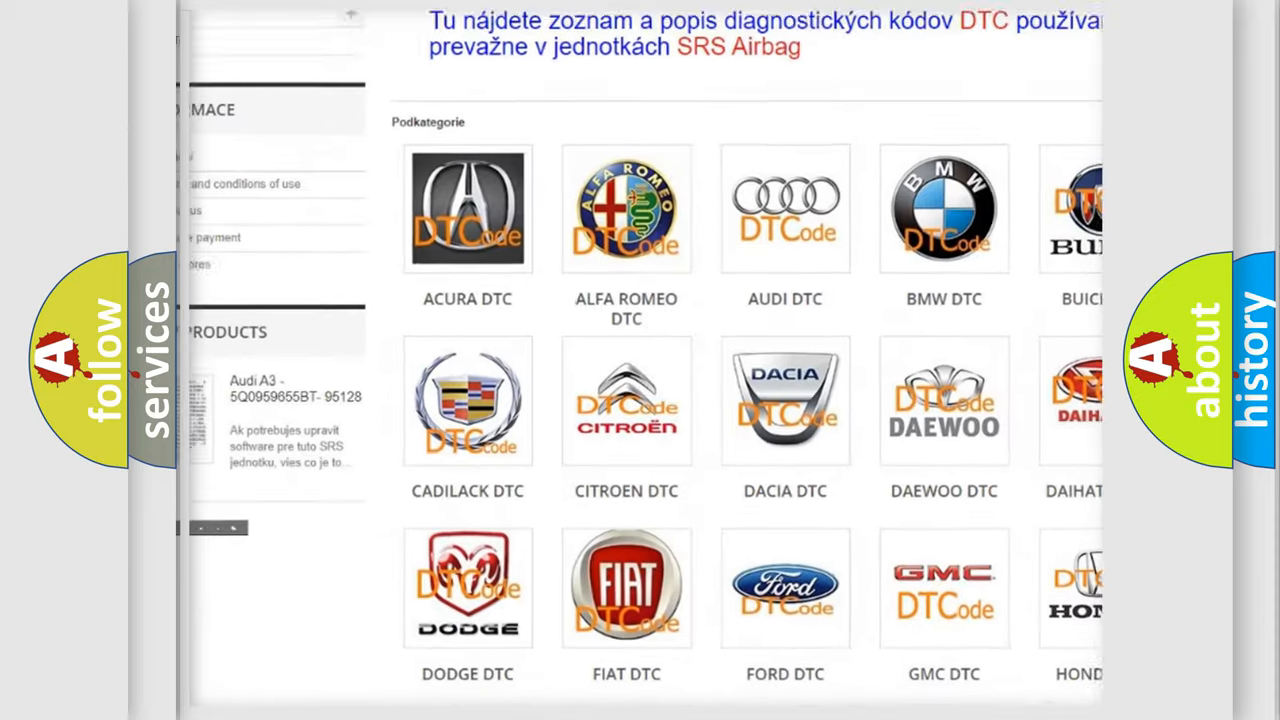
{"action": "scroll", "scroll_direction": "down", "scroll_amount": 3}
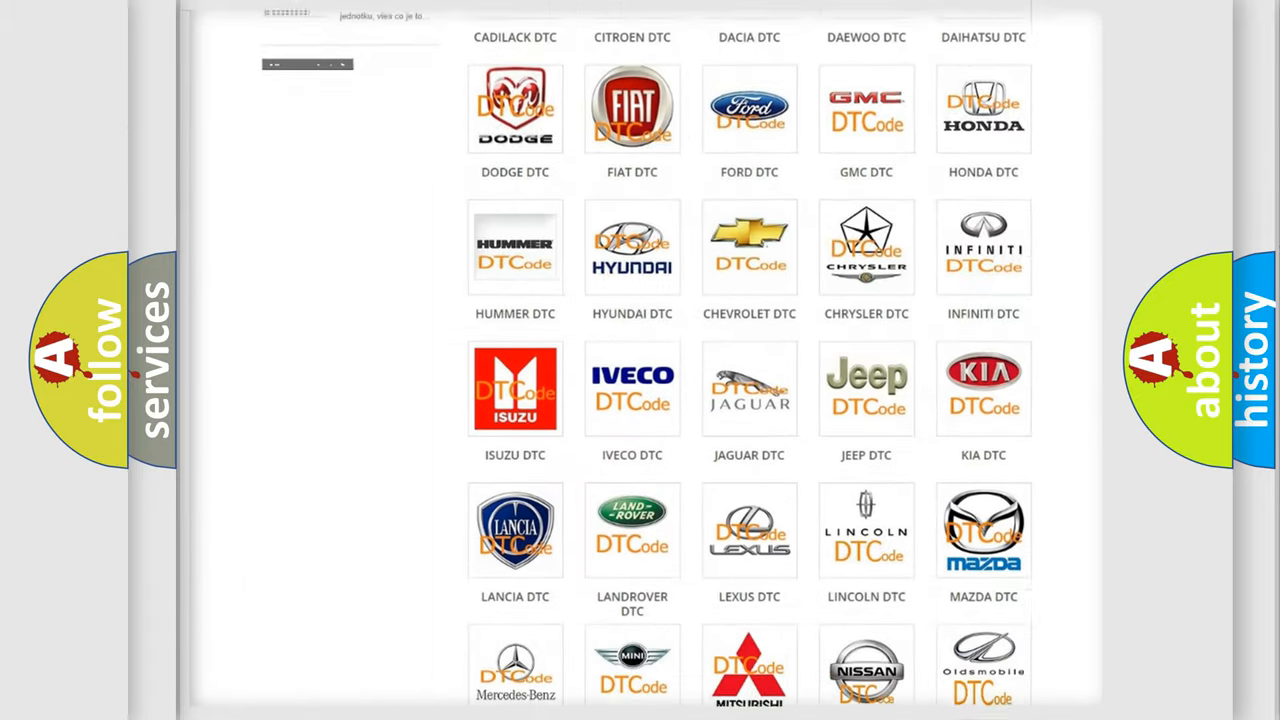
{"action": "scroll", "scroll_direction": "down", "scroll_amount": 3}
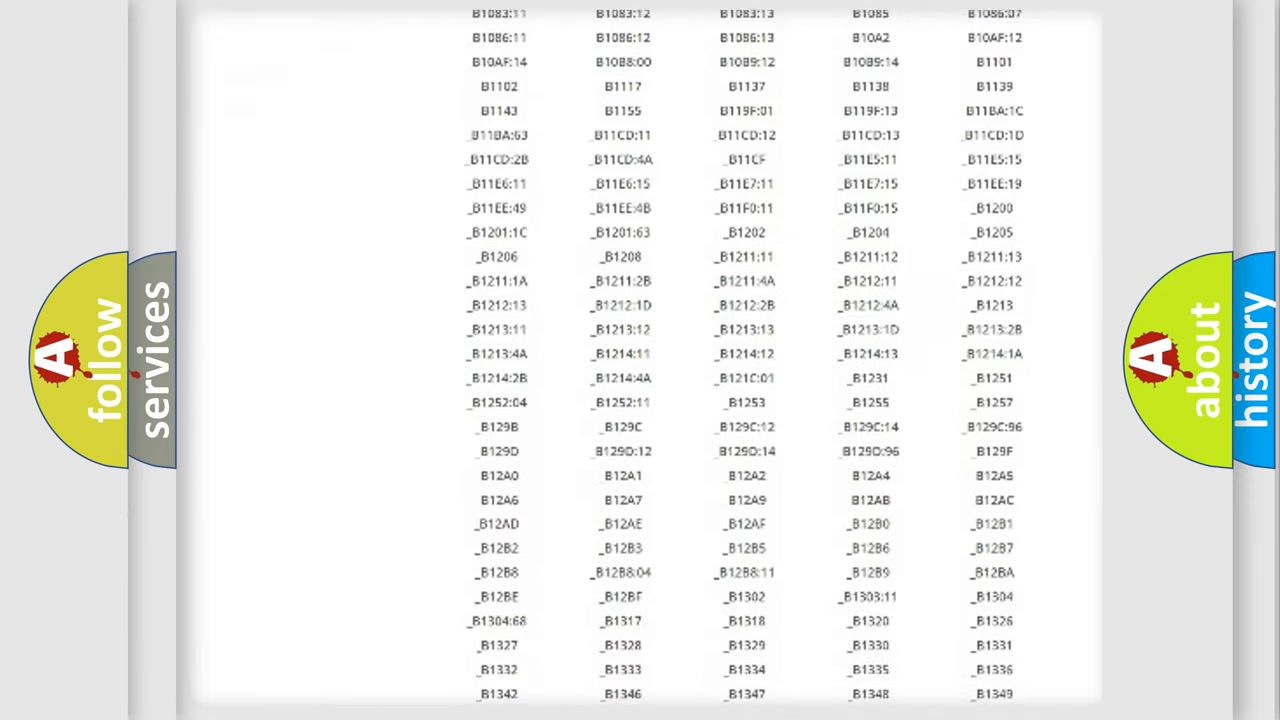
{"action": "scroll", "scroll_direction": "down", "scroll_amount": 3}
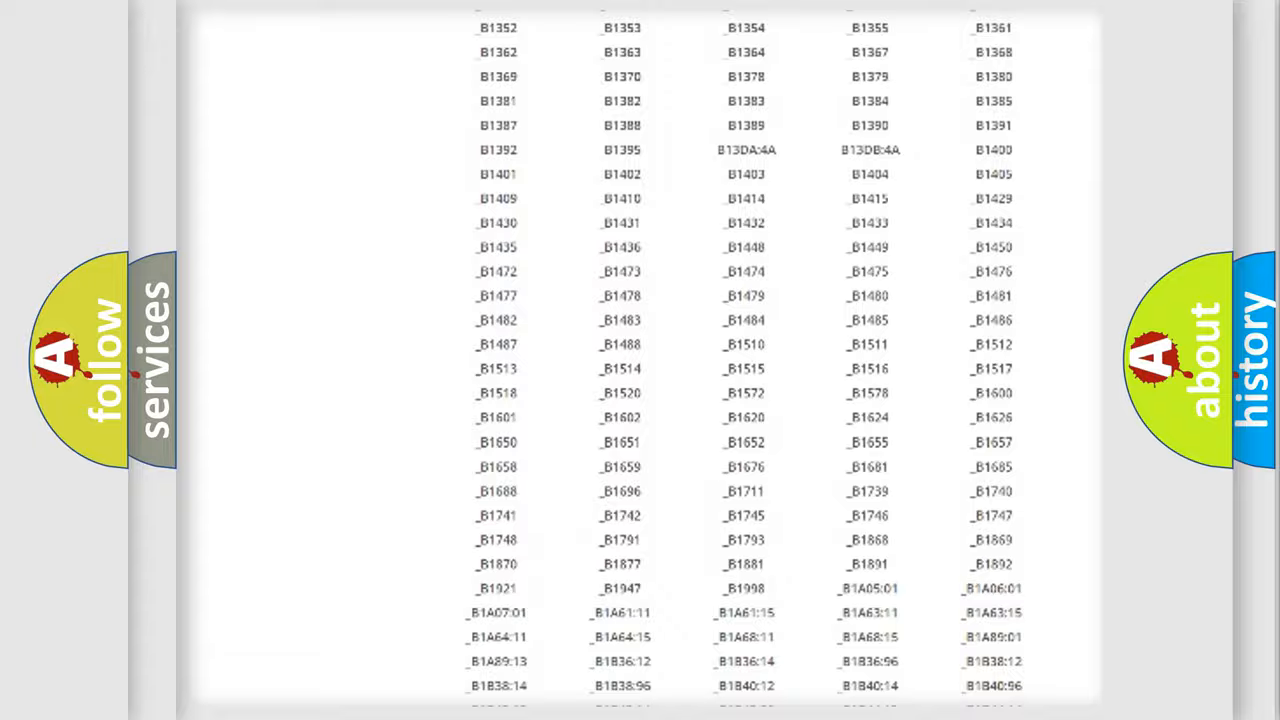